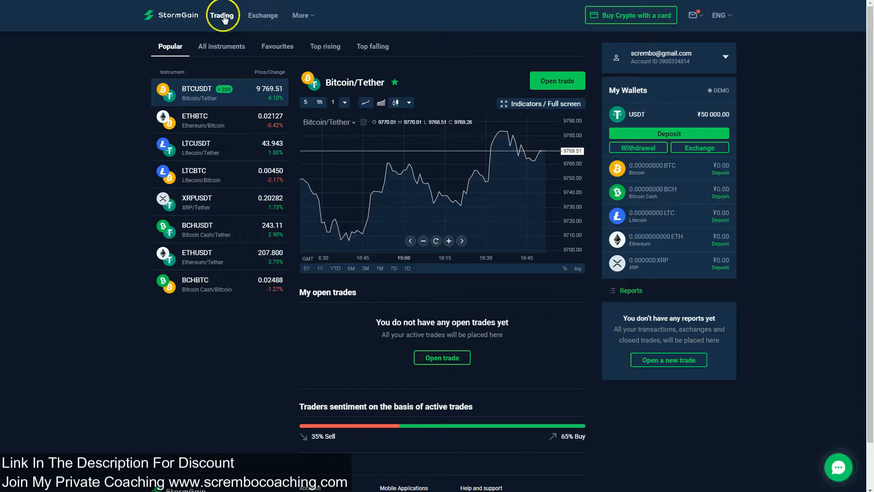
{"action": "mouse_move", "coordinate": [262, 16]}
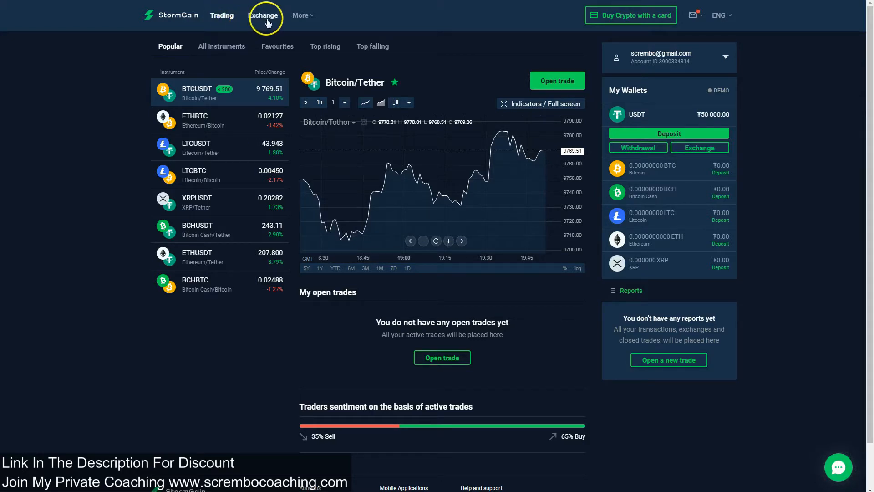
Reach the Fees & limits page listing multipliers, commissions and swap rates per instrument
{"action": "left_click", "coordinate": [263, 15]}
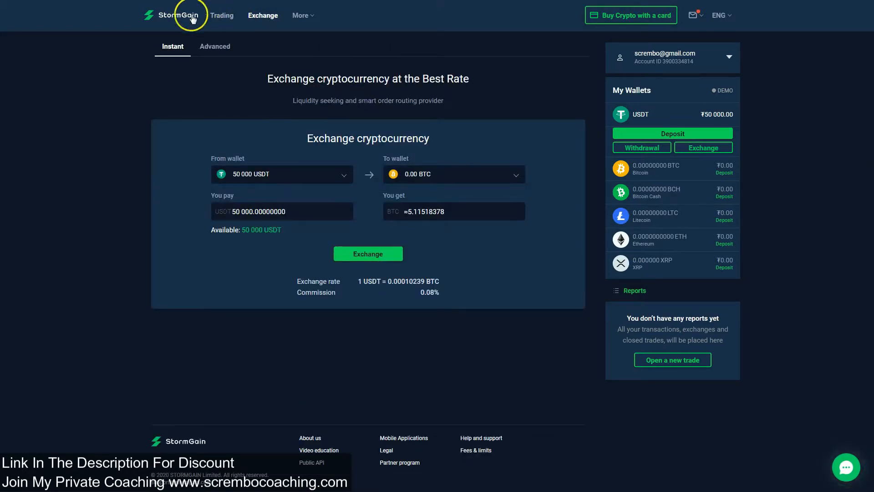
{"action": "mouse_move", "coordinate": [398, 236]}
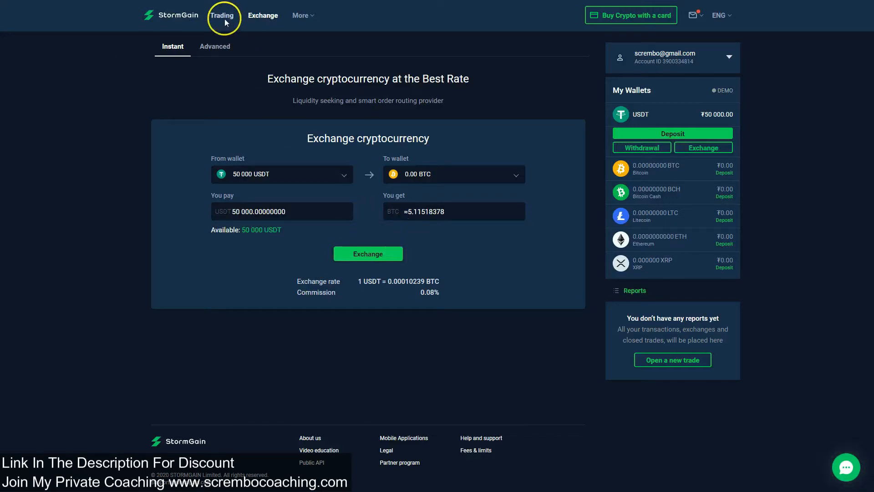
{"action": "left_click", "coordinate": [222, 16]}
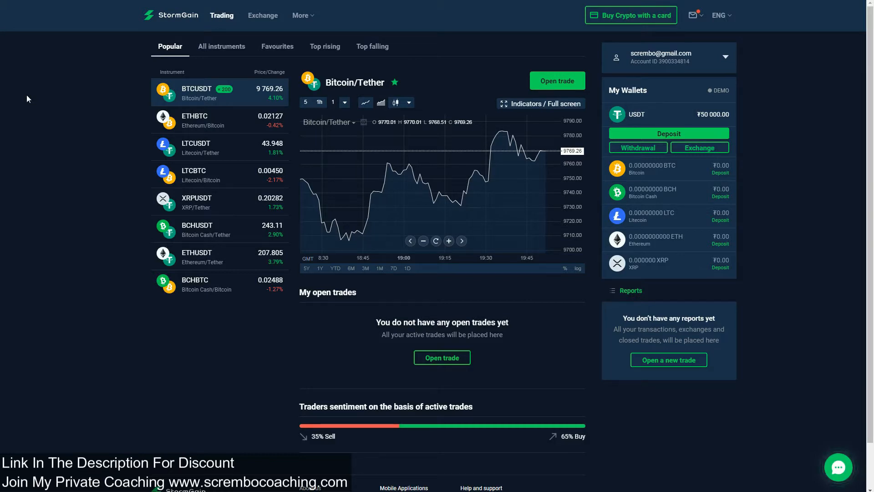
{"action": "left_click", "coordinate": [263, 16]}
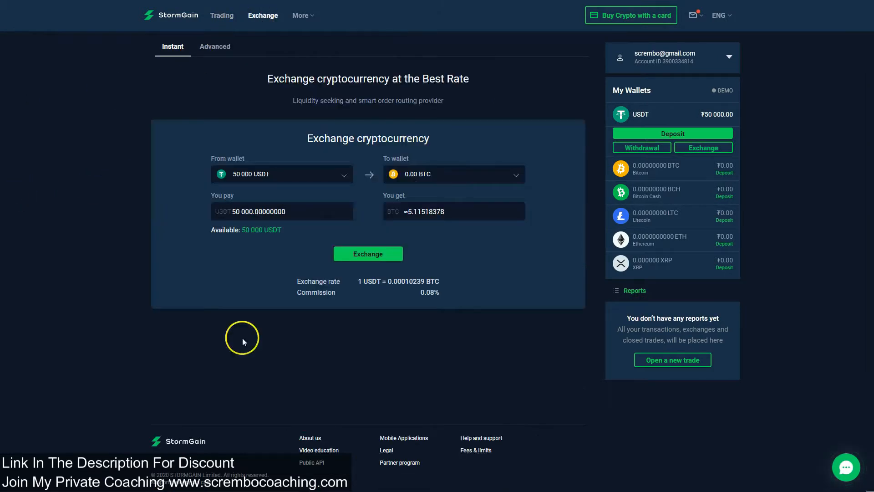
{"action": "left_click", "coordinate": [367, 254]}
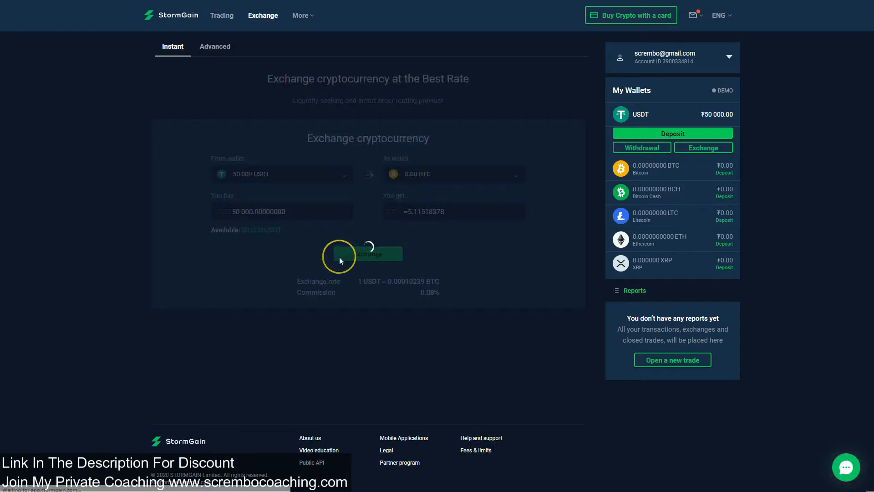
{"action": "left_click", "coordinate": [475, 449]}
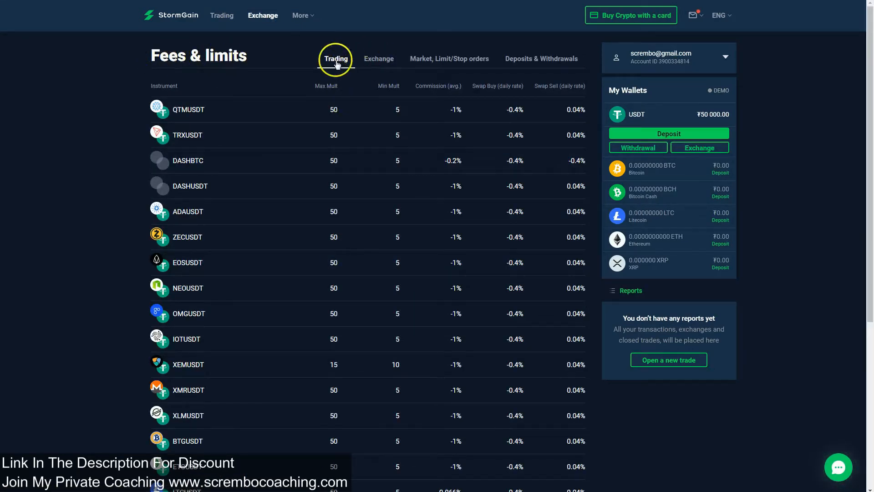
View the exchange commission table per pair, then return to the Bitcoin/Tether chart
{"action": "left_click", "coordinate": [378, 58]}
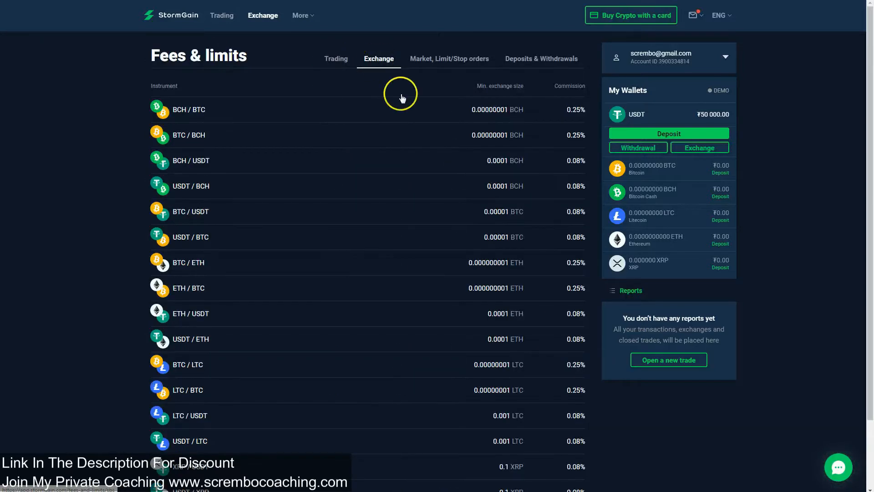
{"action": "left_click", "coordinate": [221, 15]}
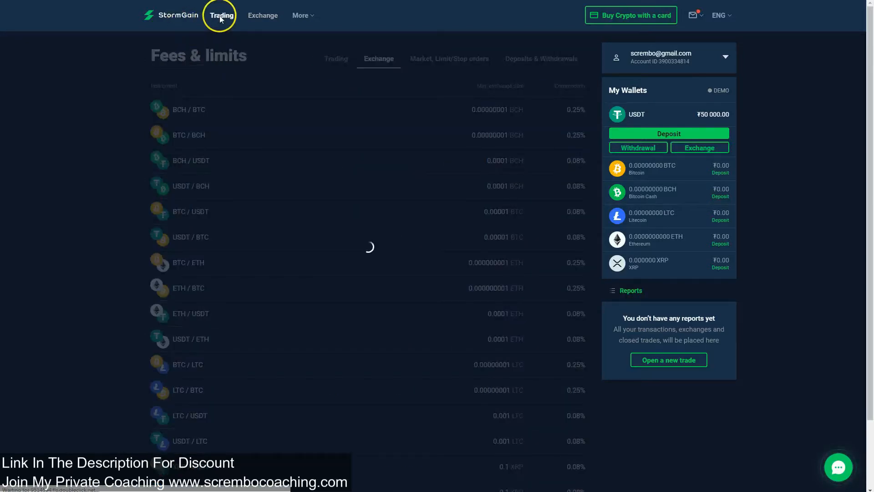
{"action": "left_click", "coordinate": [221, 16]}
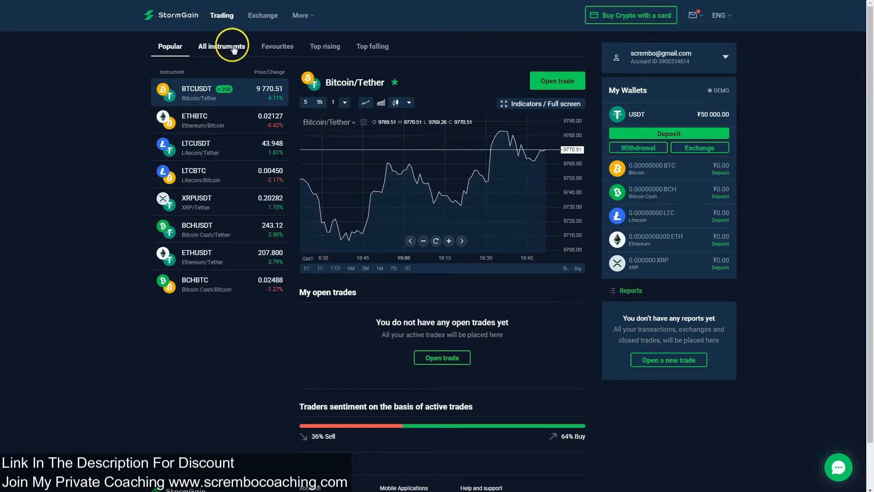
{"action": "mouse_move", "coordinate": [51, 72]}
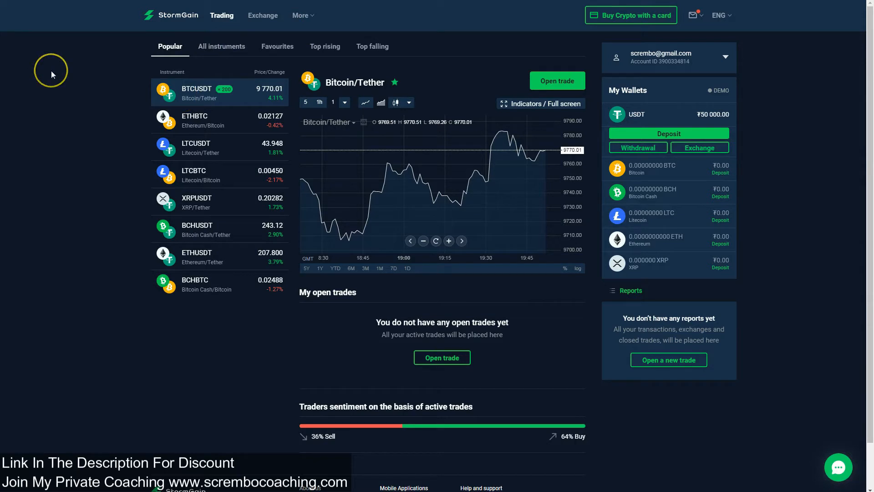
Show the instant exchange form converting 50,000 USDT to about 5.112 BTC at 0.08%
{"action": "left_click", "coordinate": [262, 16]}
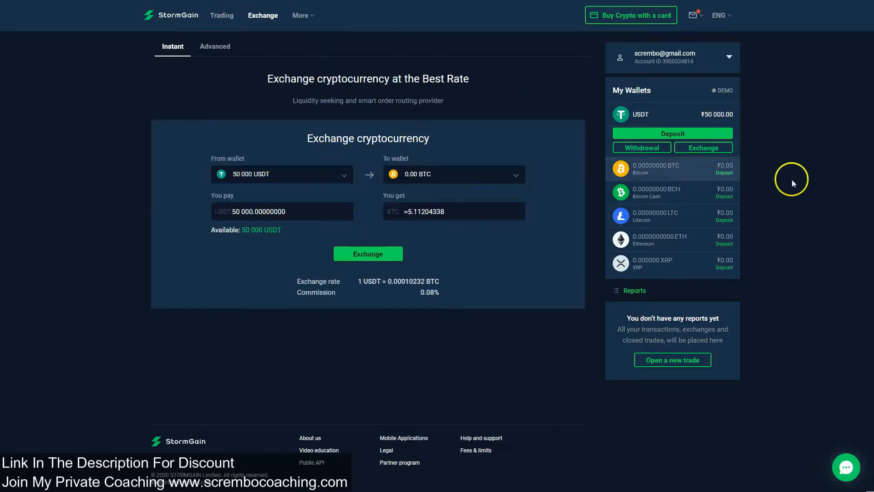
{"action": "mouse_move", "coordinate": [815, 189]}
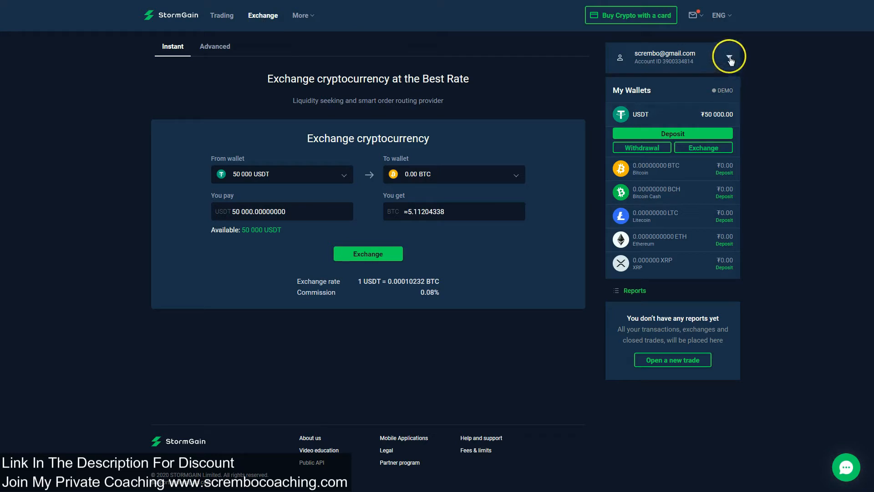
{"action": "left_click", "coordinate": [729, 58]}
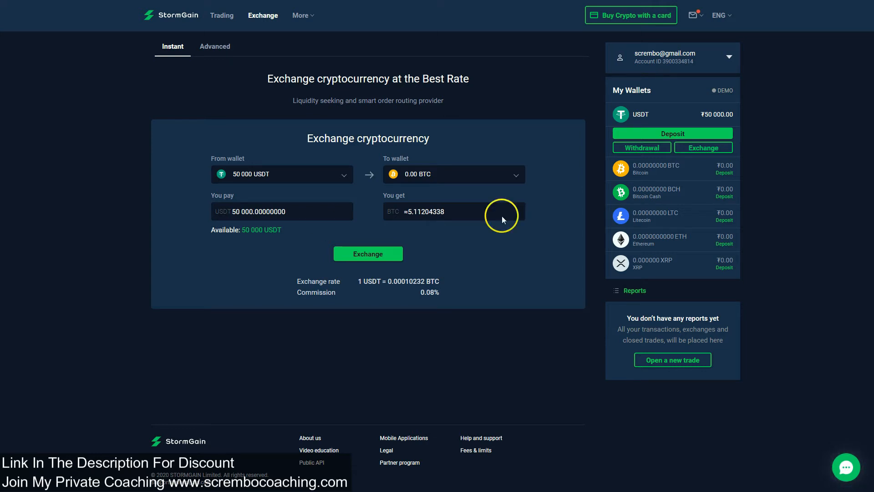
{"action": "mouse_move", "coordinate": [795, 183]}
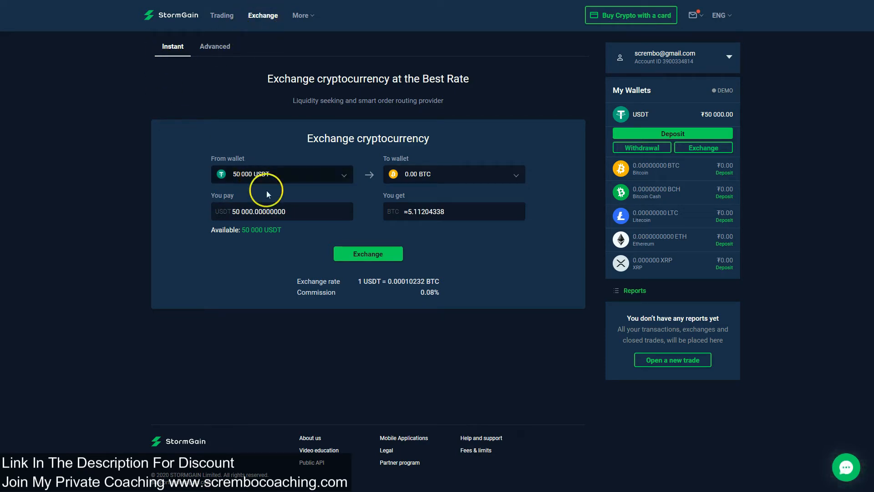
Set the pay amount to 10,000 USDT, yielding about 1.0215 BTC at 0.08% commission
{"action": "left_click", "coordinate": [281, 174]}
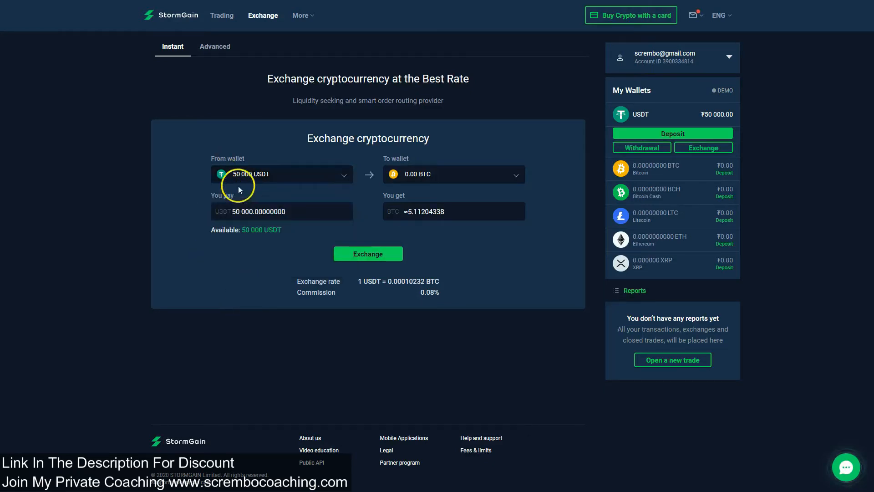
{"action": "mouse_move", "coordinate": [398, 230]}
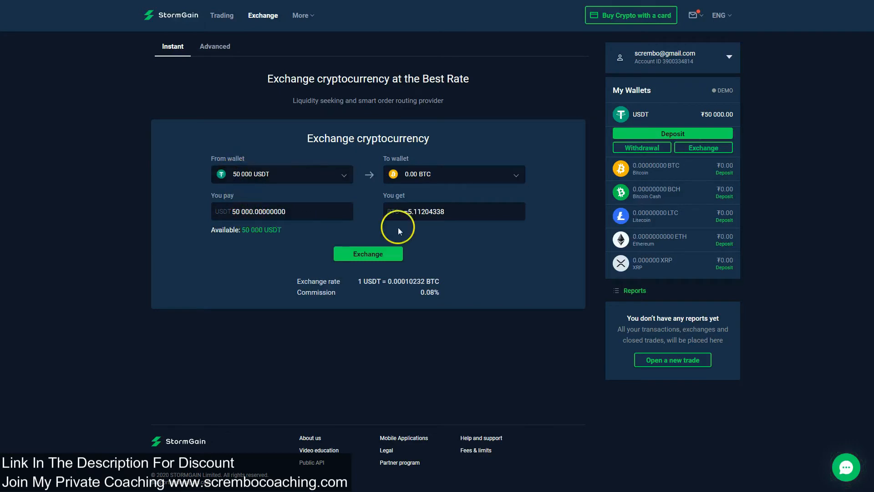
{"action": "left_click", "coordinate": [453, 174]}
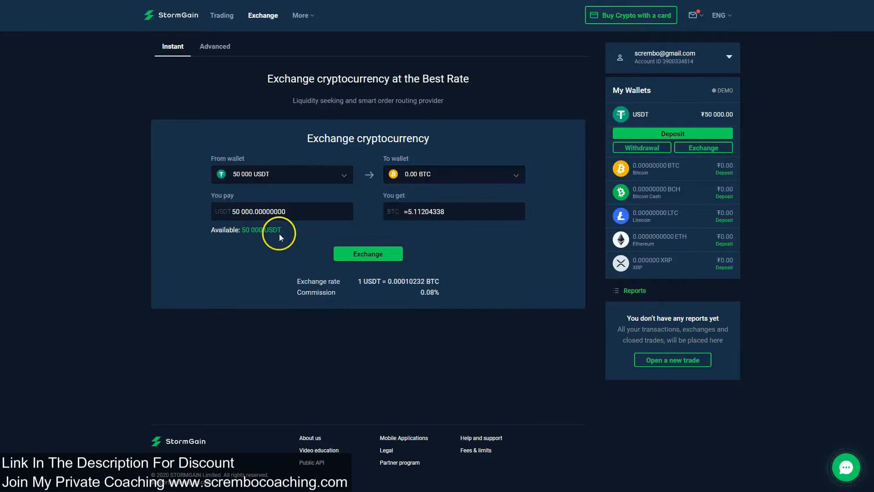
{"action": "left_click", "coordinate": [281, 211]}
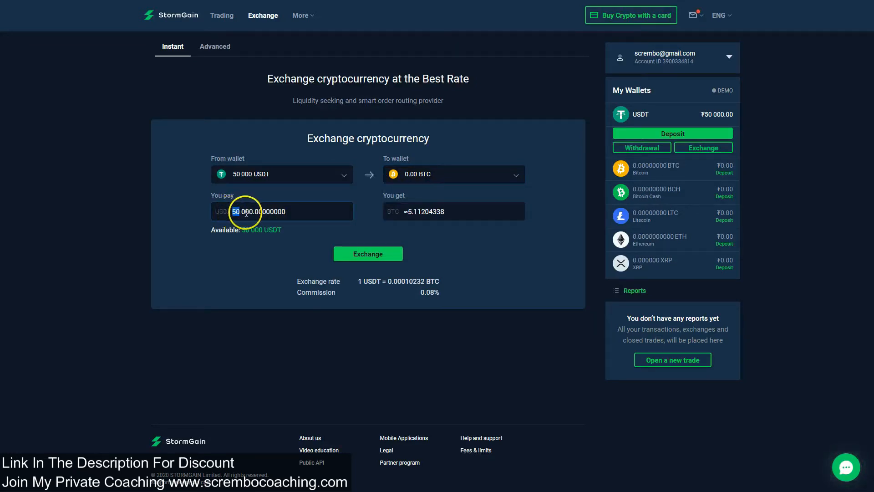
{"action": "type", "text": "1000"}
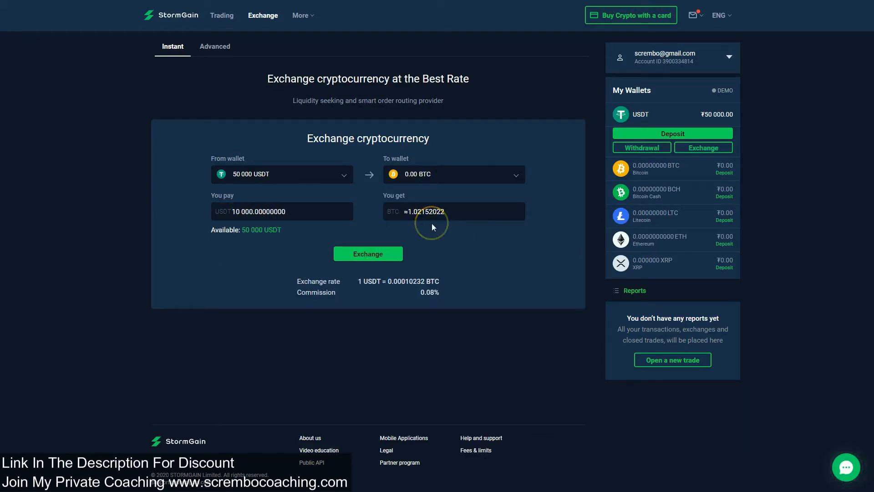
{"action": "mouse_move", "coordinate": [411, 217]}
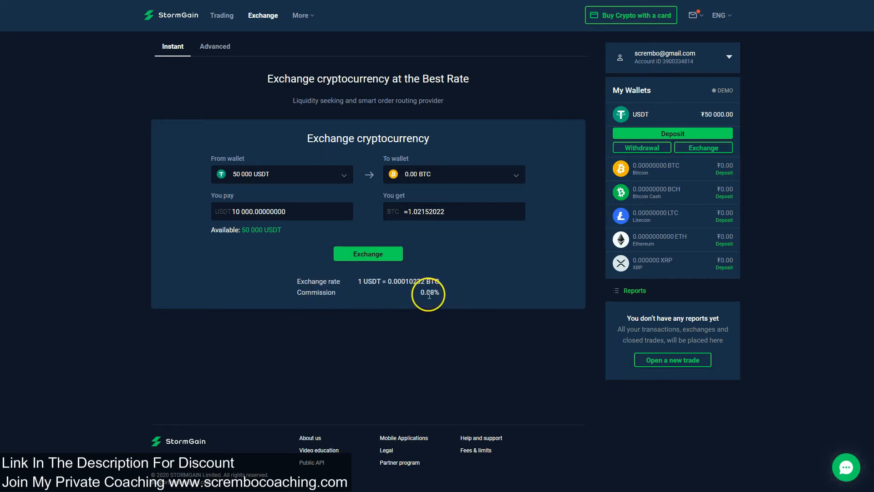
Confirm the 10,000 USDT-to-BTC exchange, leaving 40,000 USDT and 1.02136358 BTC
{"action": "left_click", "coordinate": [367, 254]}
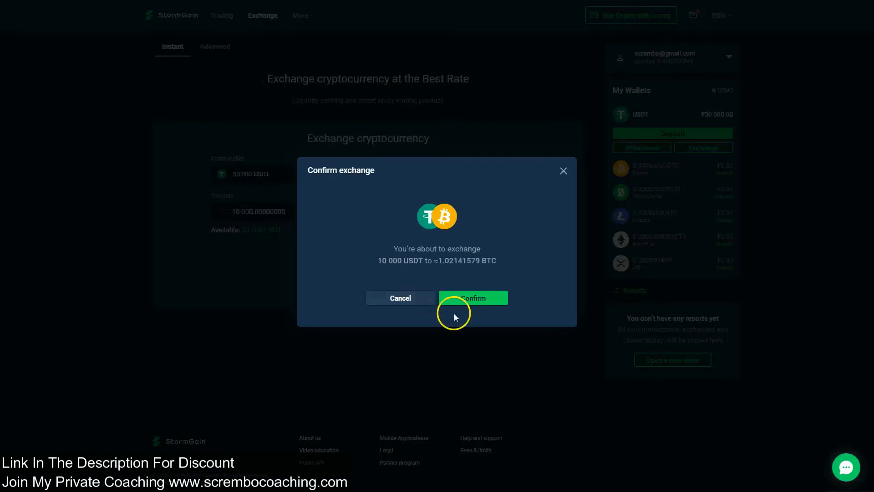
{"action": "left_click", "coordinate": [473, 298]}
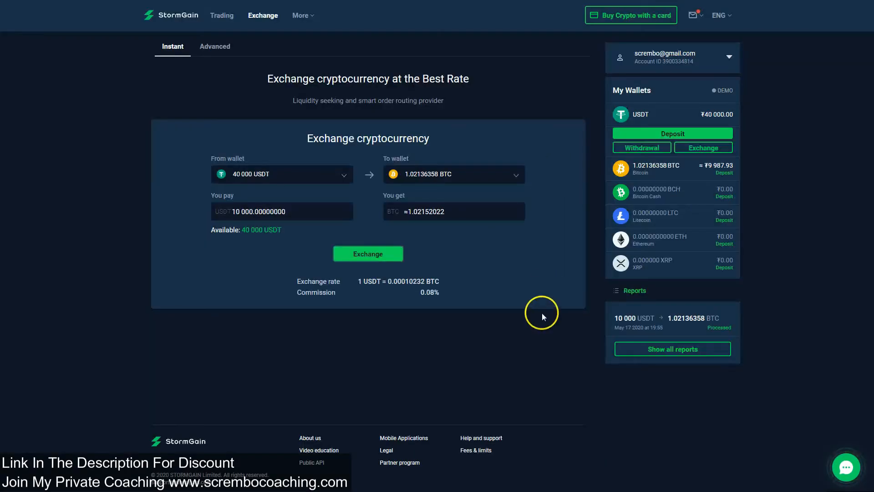
{"action": "mouse_move", "coordinate": [640, 301]}
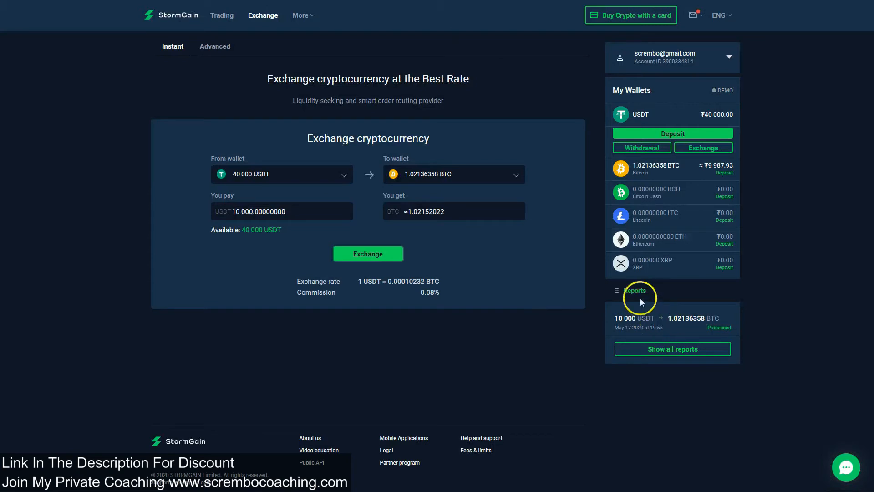
{"action": "mouse_move", "coordinate": [677, 318]}
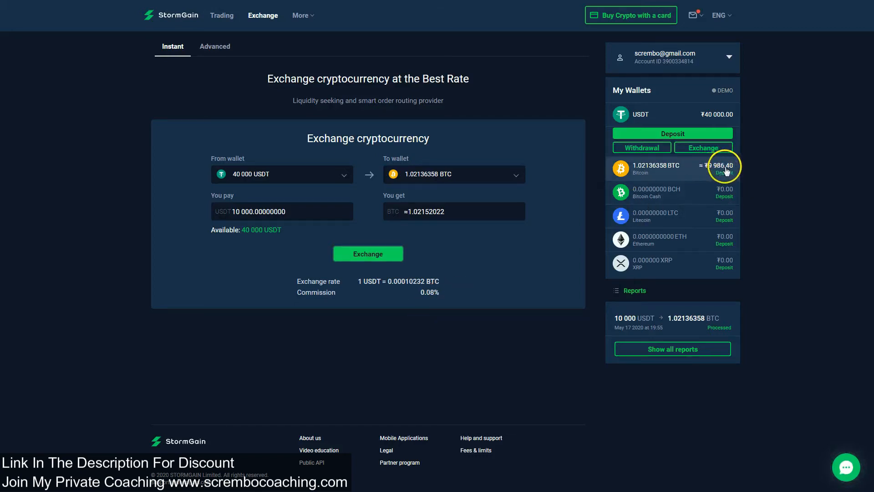
{"action": "mouse_move", "coordinate": [712, 175]}
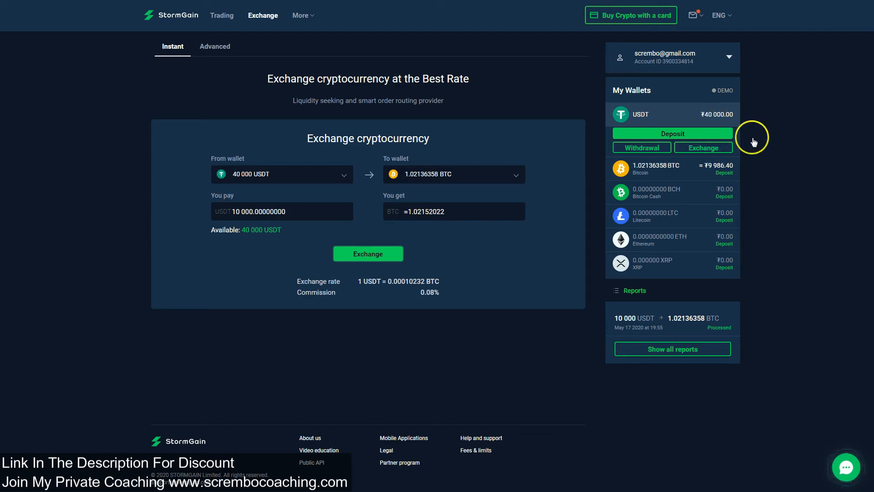
{"action": "mouse_move", "coordinate": [720, 172]}
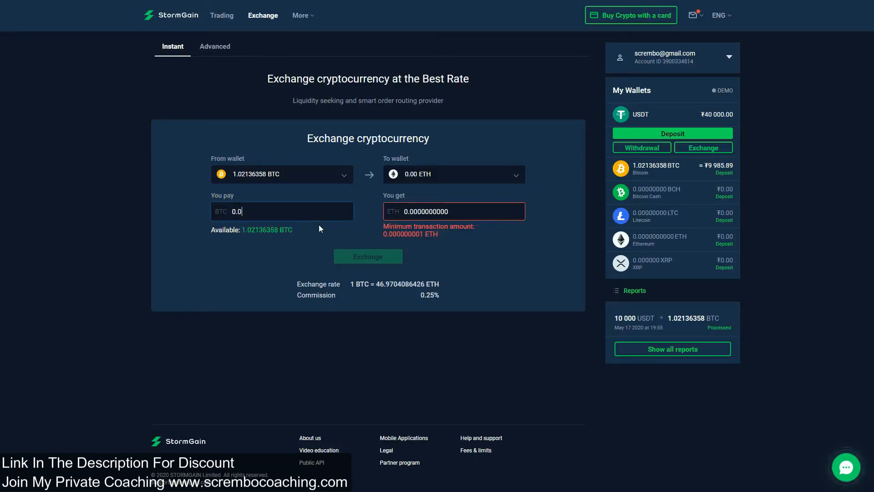
Exchange 0.5 BTC for about 23.4265 ETH, leaving 0.52136358 BTC in the wallet
{"action": "type", "text": "0.50000000"}
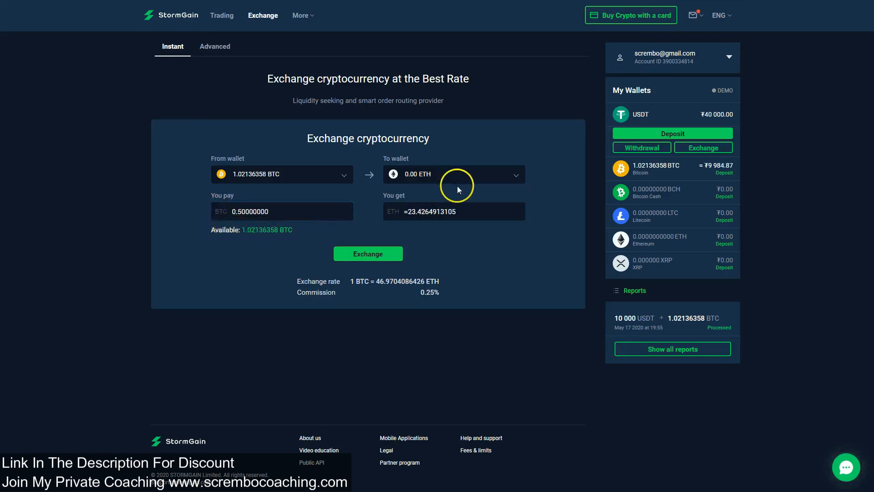
{"action": "left_click", "coordinate": [367, 254]}
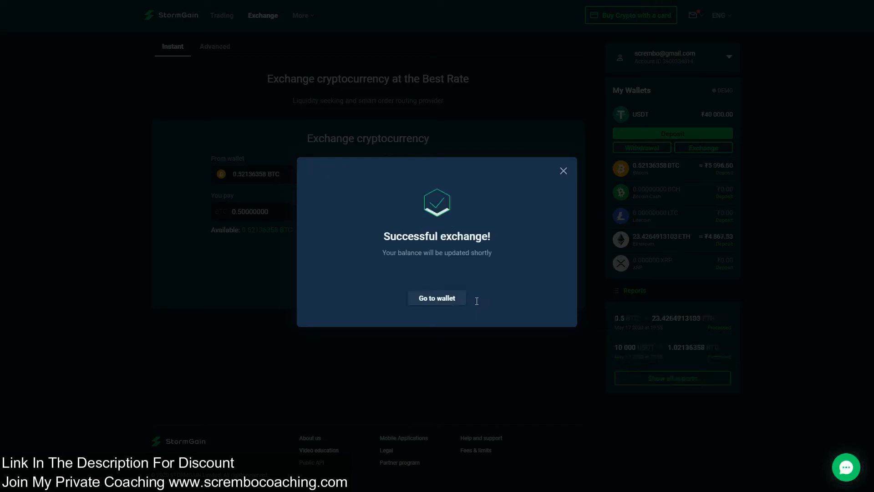
{"action": "mouse_move", "coordinate": [562, 170]}
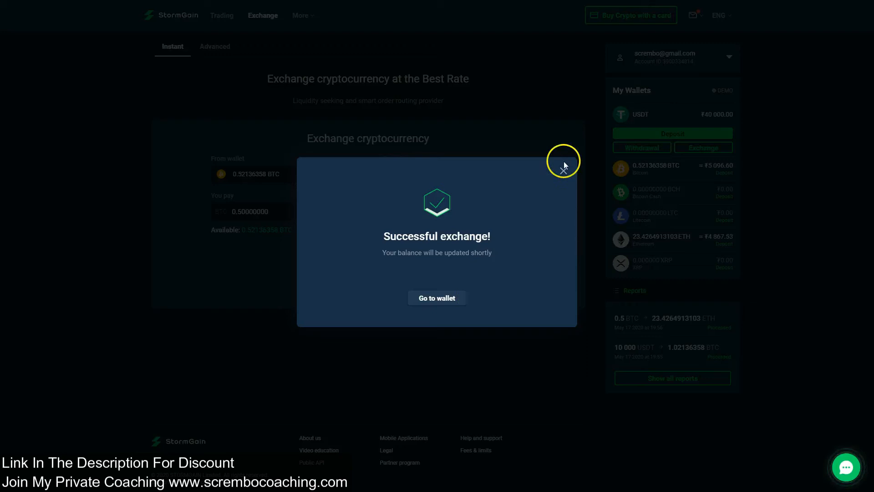
Dismiss the success message and browse the Emotionless Crypto Trading coaching site
{"action": "left_click", "coordinate": [563, 160]}
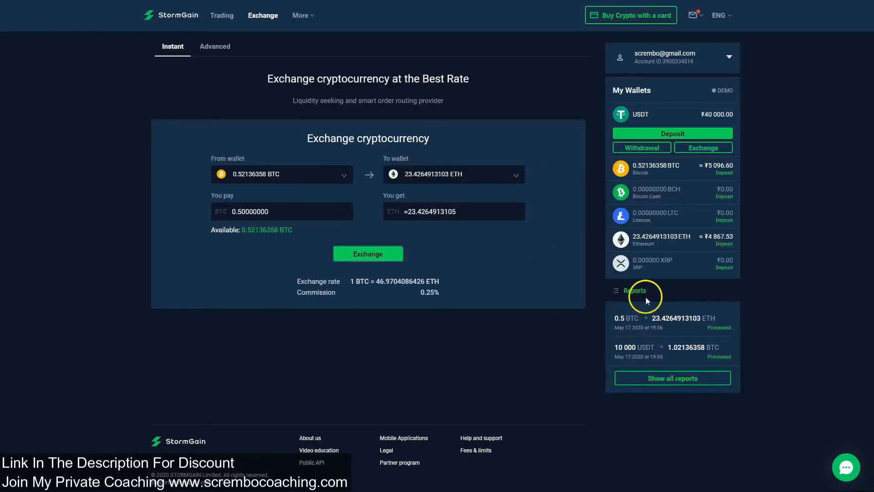
{"action": "mouse_move", "coordinate": [617, 318]}
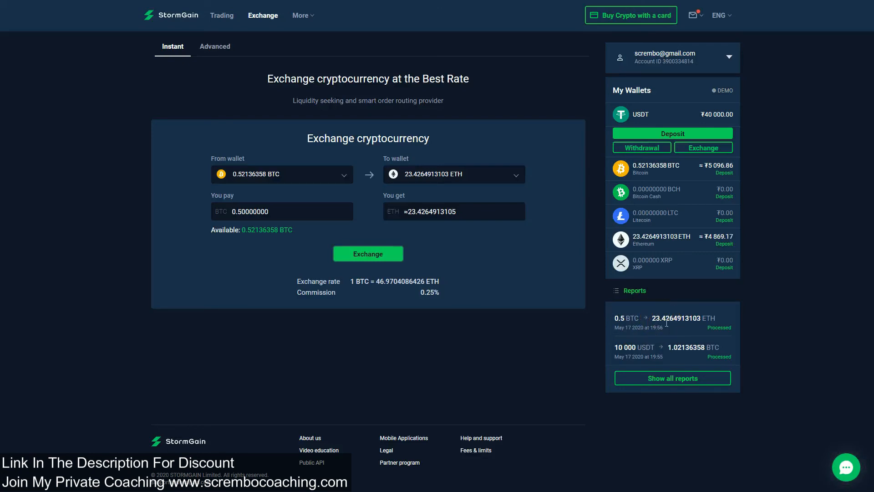
{"action": "mouse_move", "coordinate": [749, 301]}
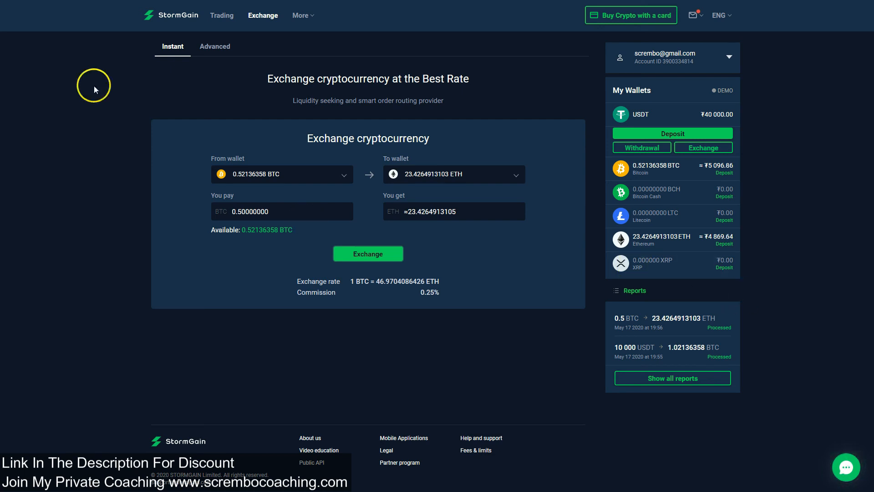
{"action": "mouse_move", "coordinate": [106, 227]}
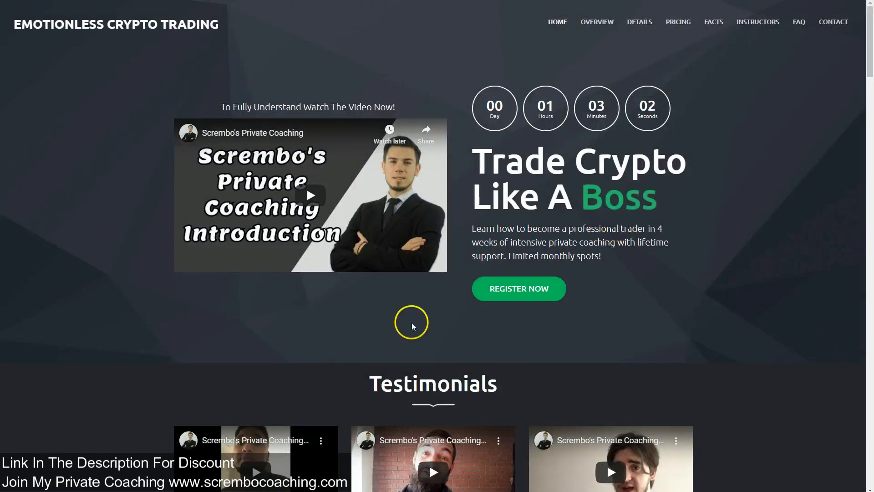
{"action": "scroll", "scroll_direction": "down", "scroll_amount": 3}
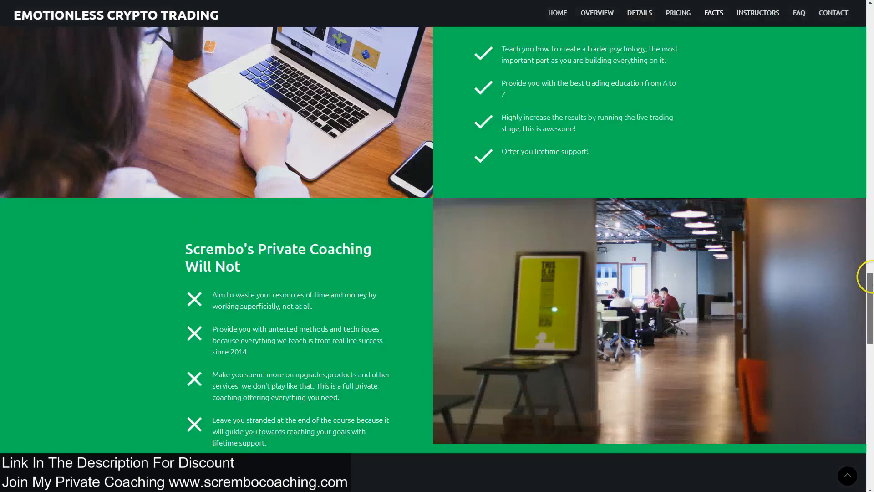